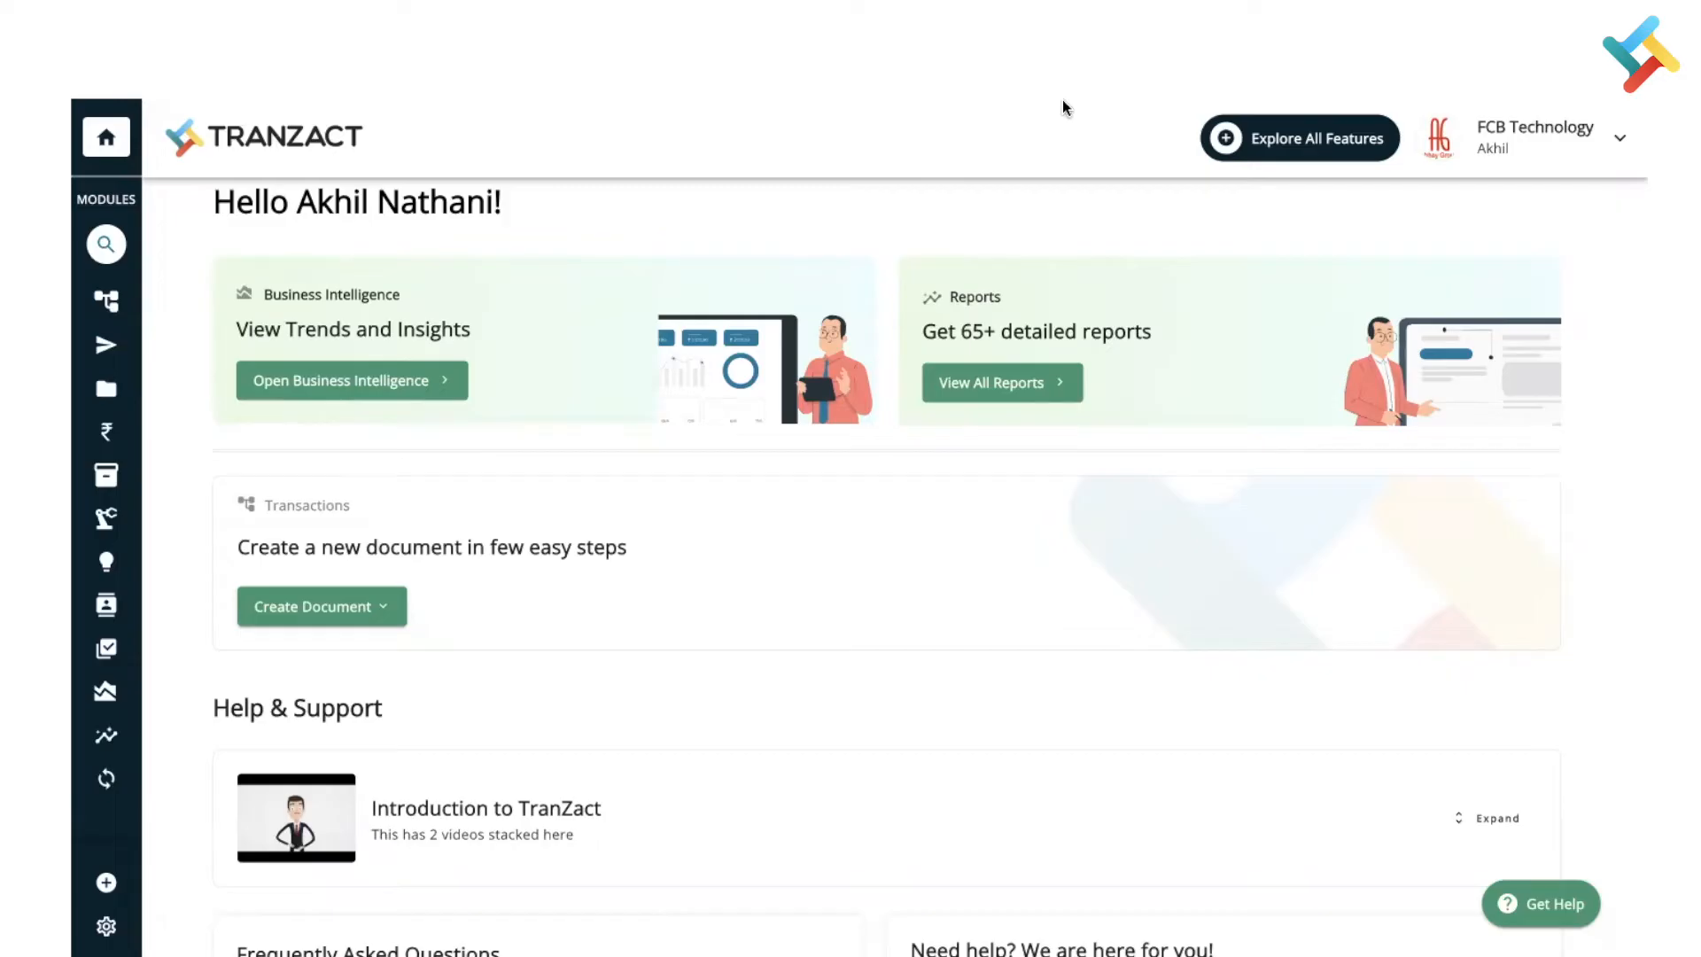
mouse_move(997, 185)
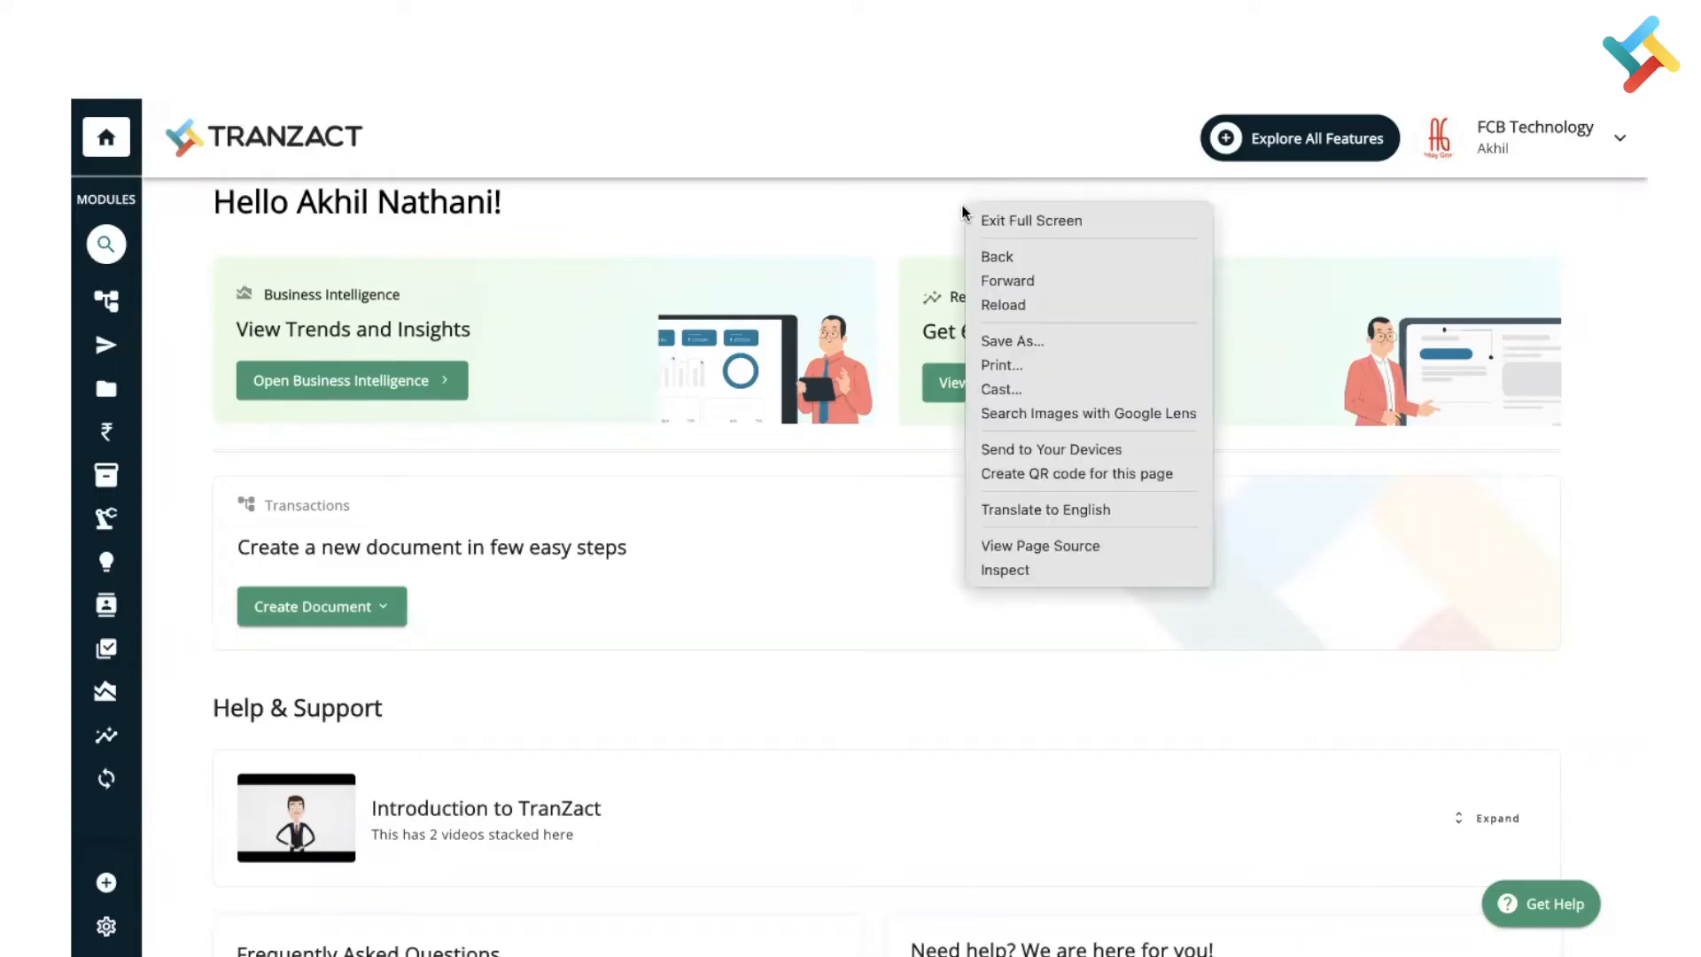
mouse_move(1026, 342)
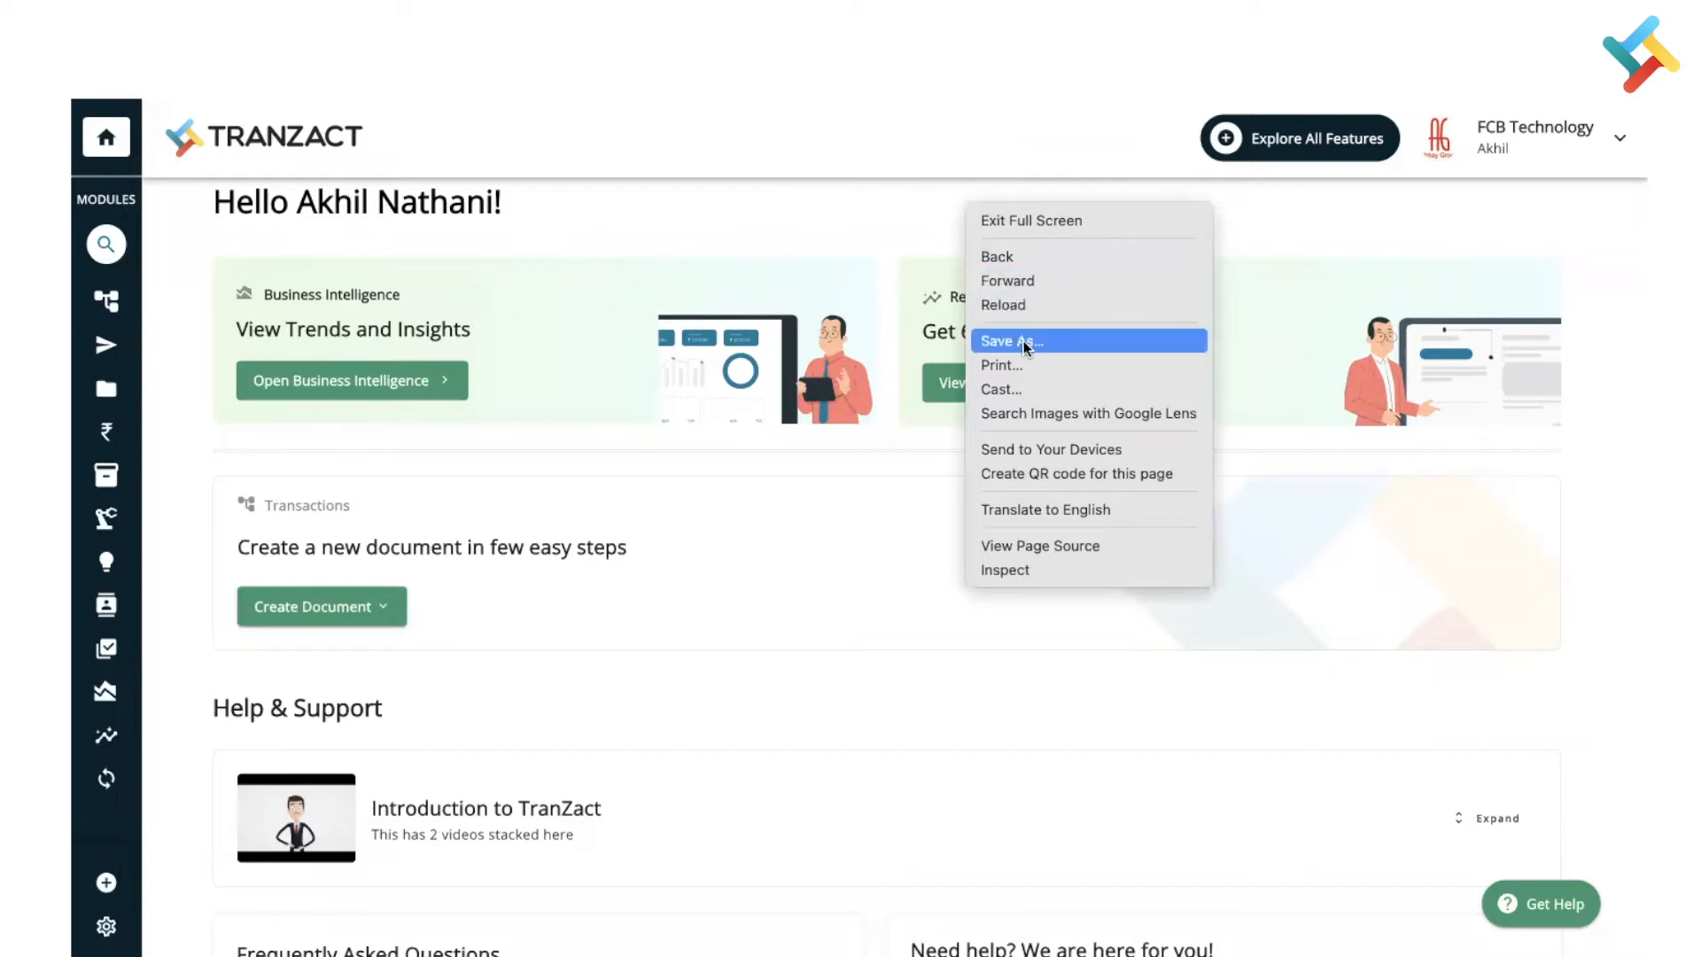
mouse_move(1031, 569)
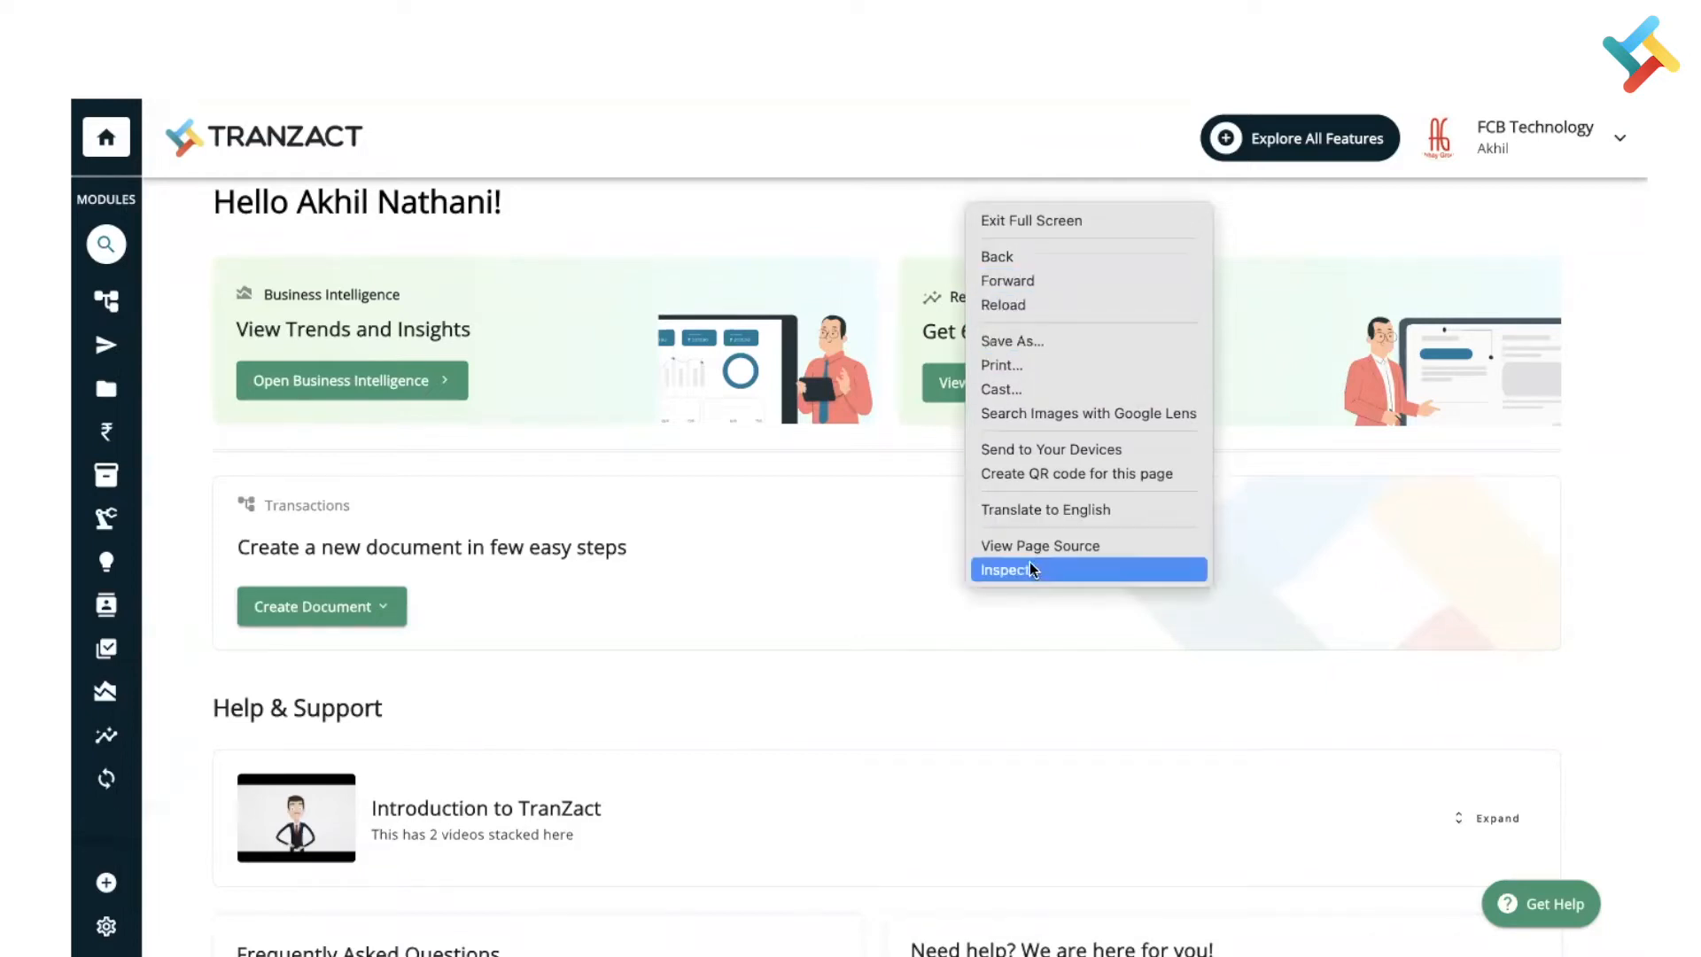
mouse_move(1074, 567)
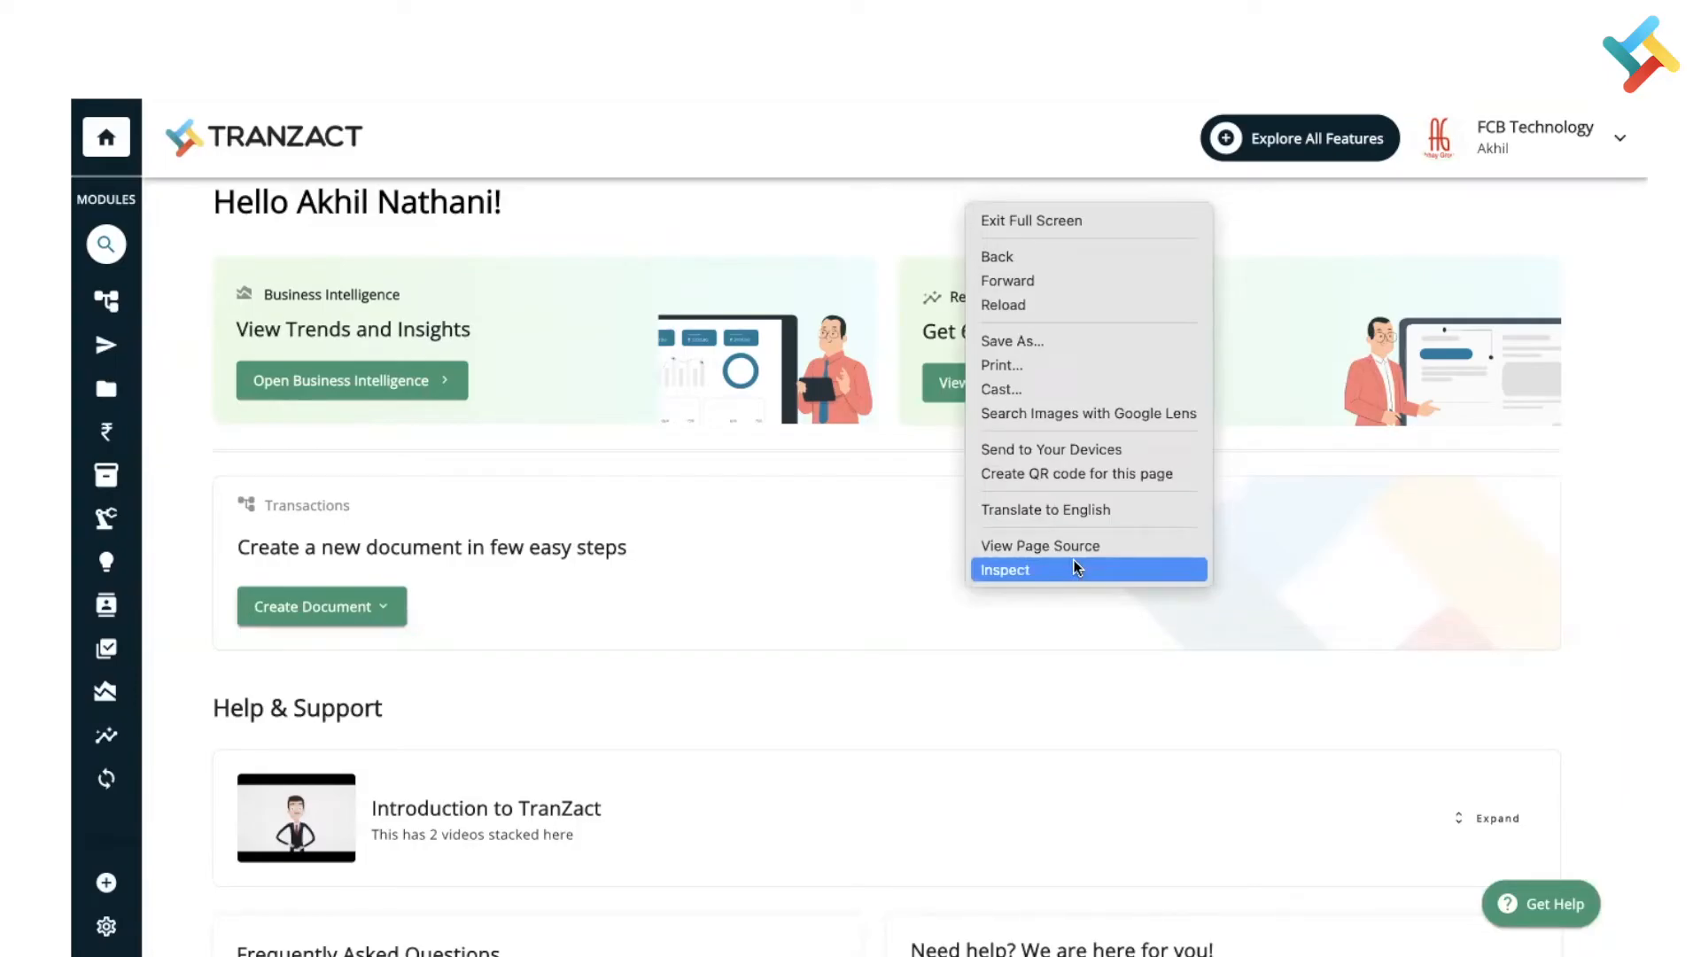
- Inspect the TranZact home page in DevTools' Elements panel, then close DevTools
left_click(1004, 569)
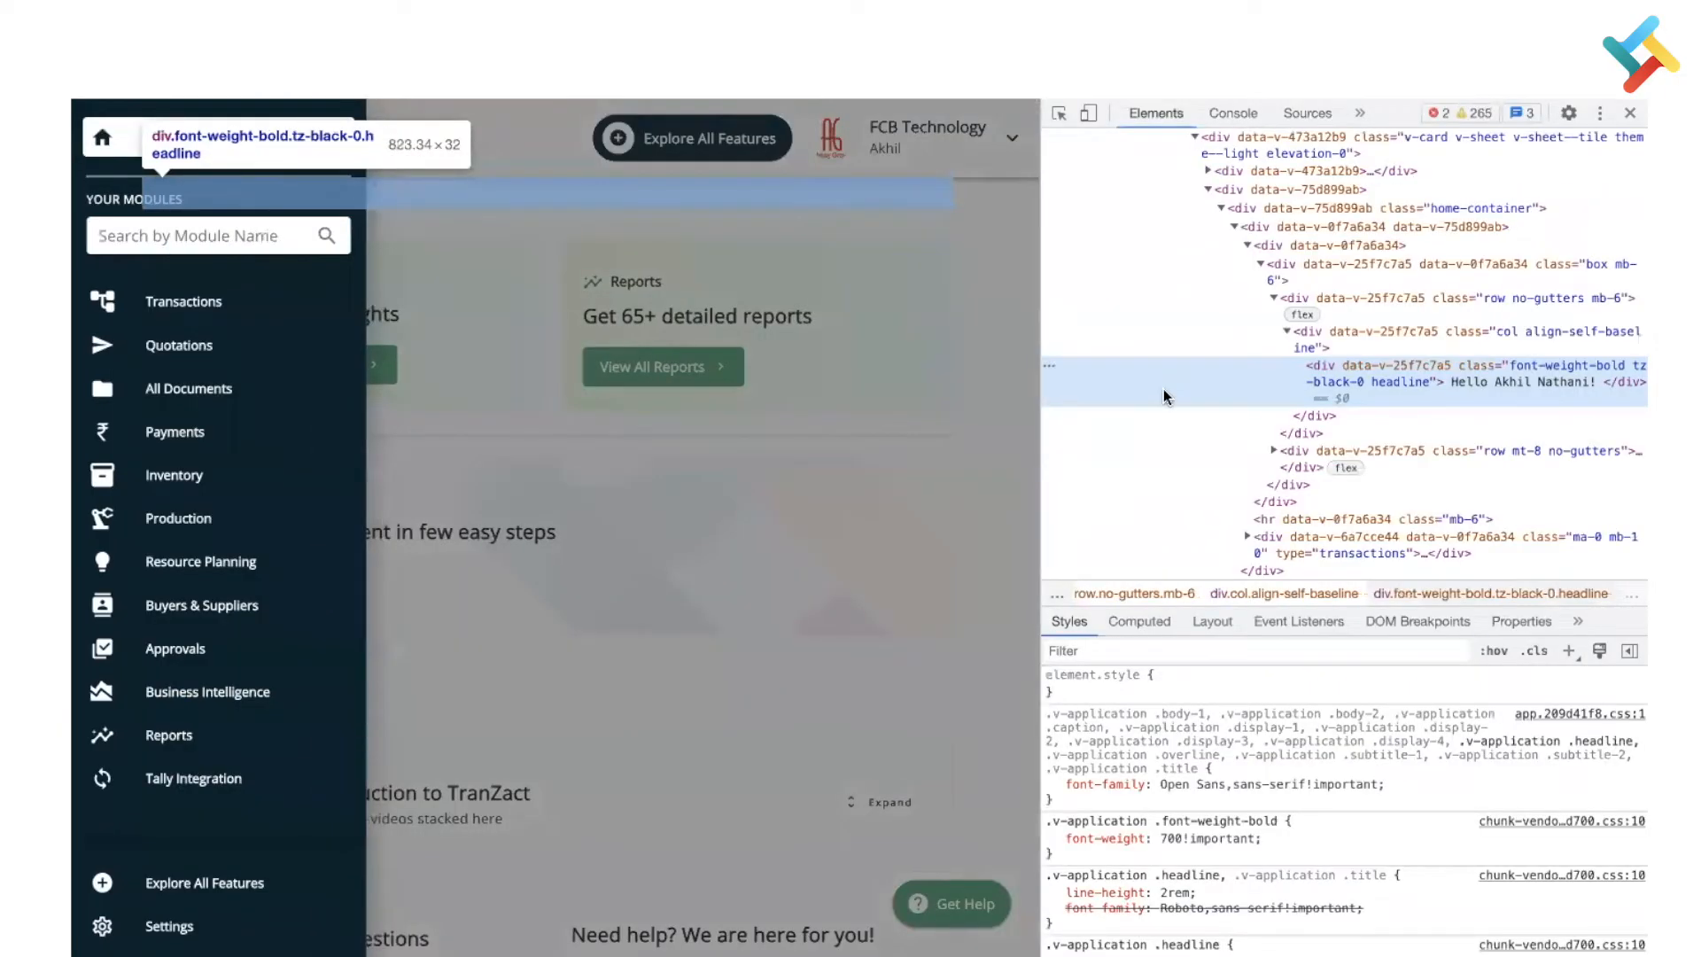
mouse_move(491, 216)
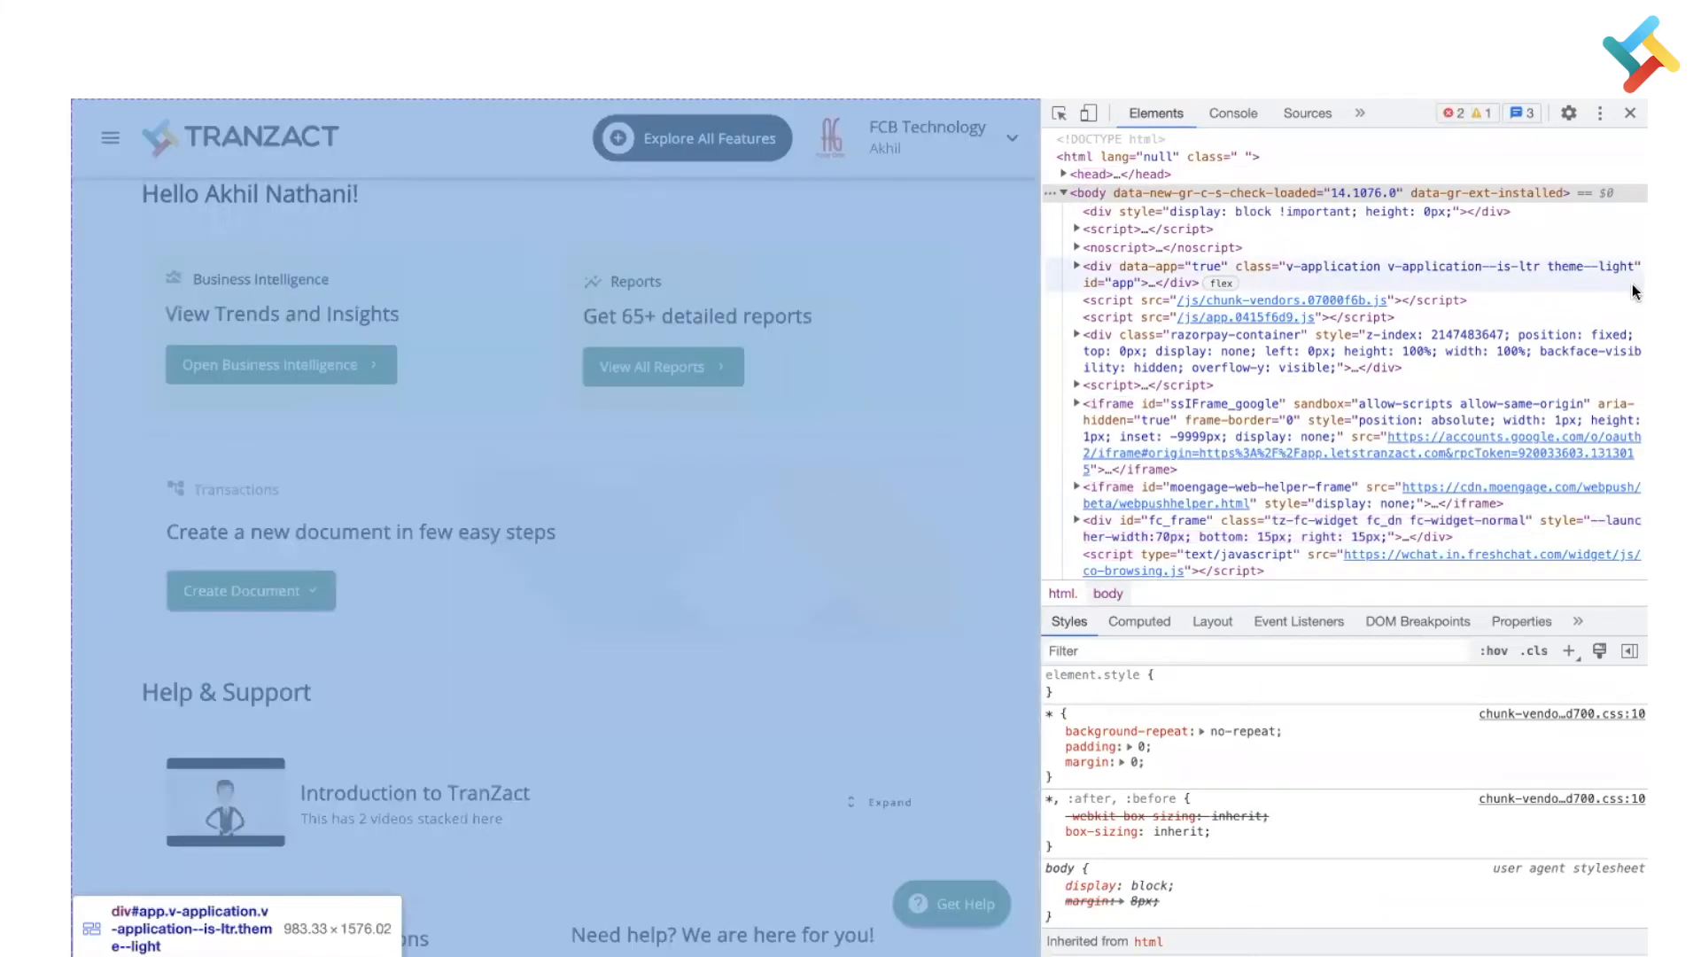
left_click(1628, 114)
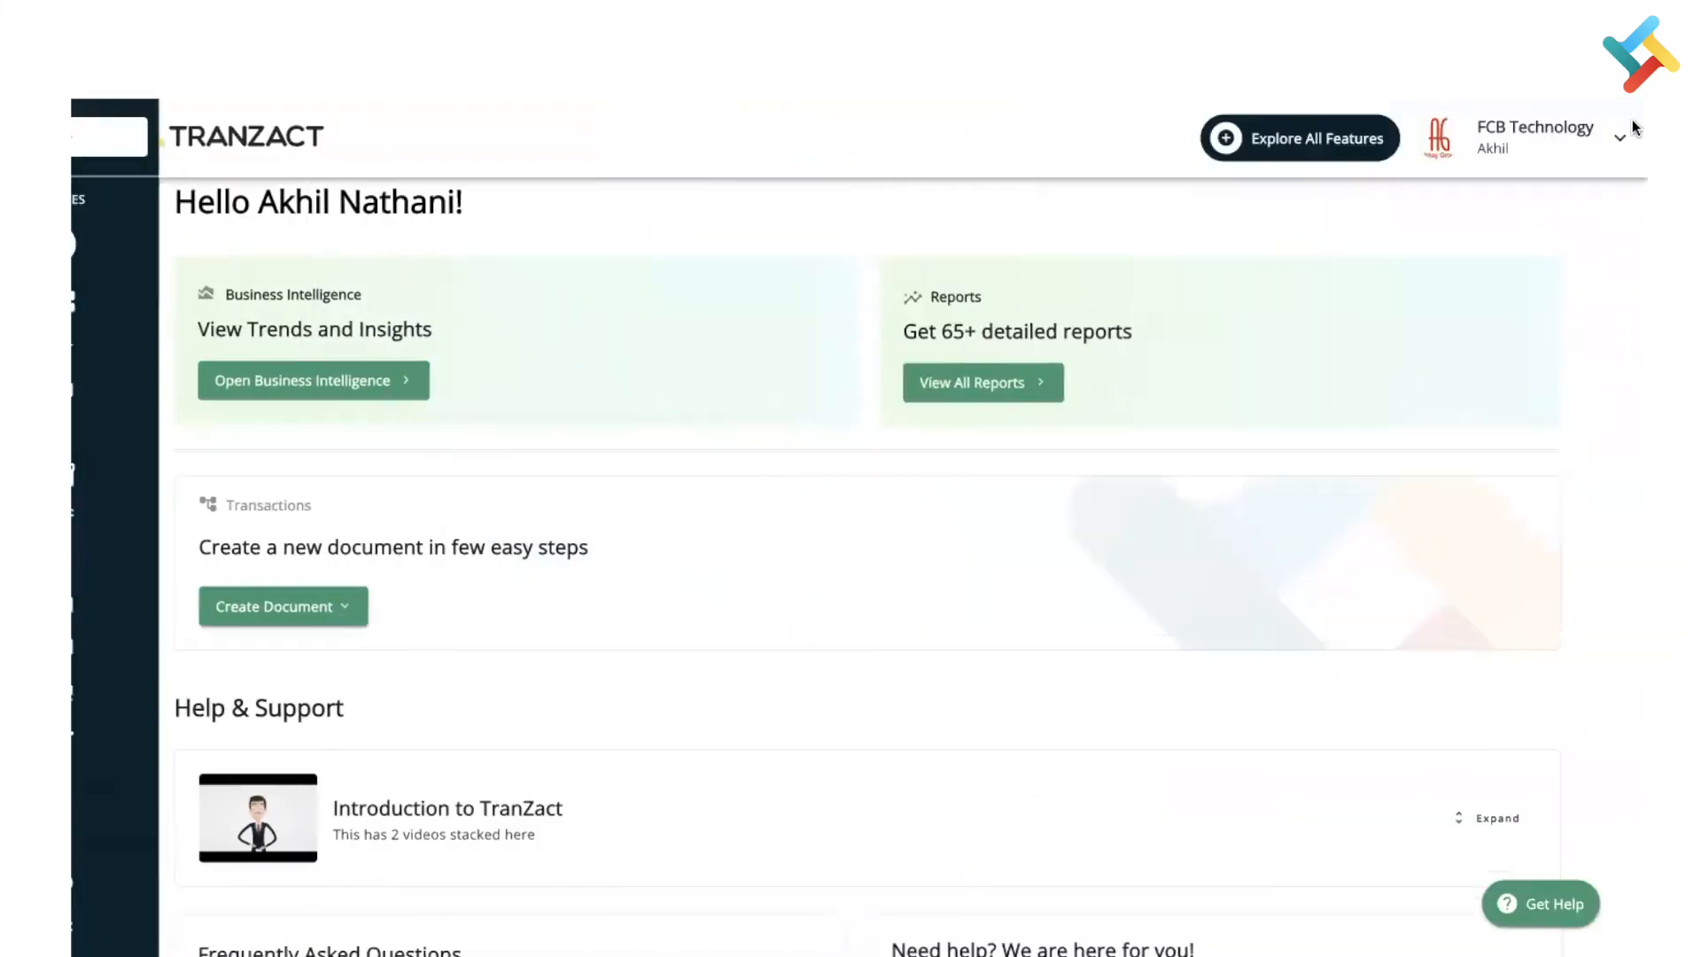